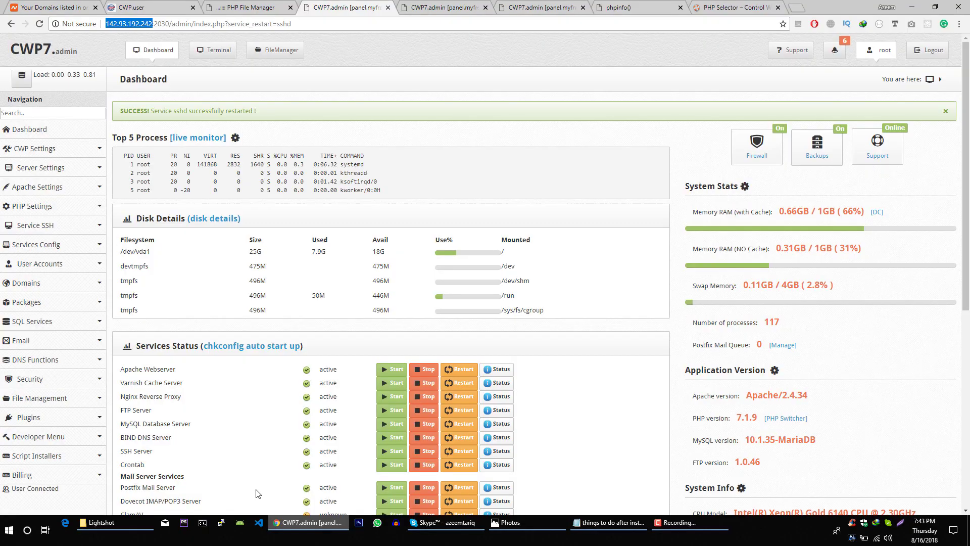
# Search Google for Git Bash in a new tab and open the 'Git - Downloads' result
pyautogui.click(743, 7)
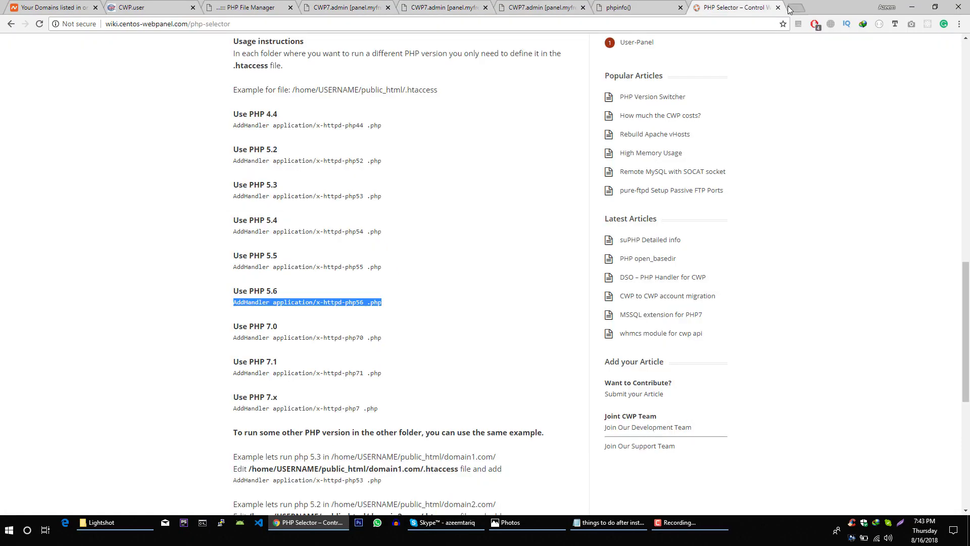
pyautogui.click(789, 7)
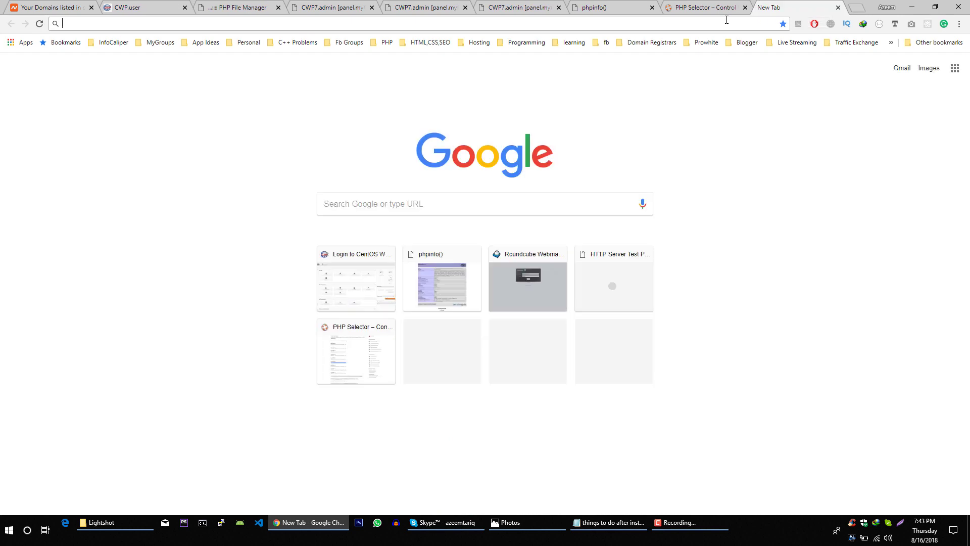
pyautogui.write('gitbasg')
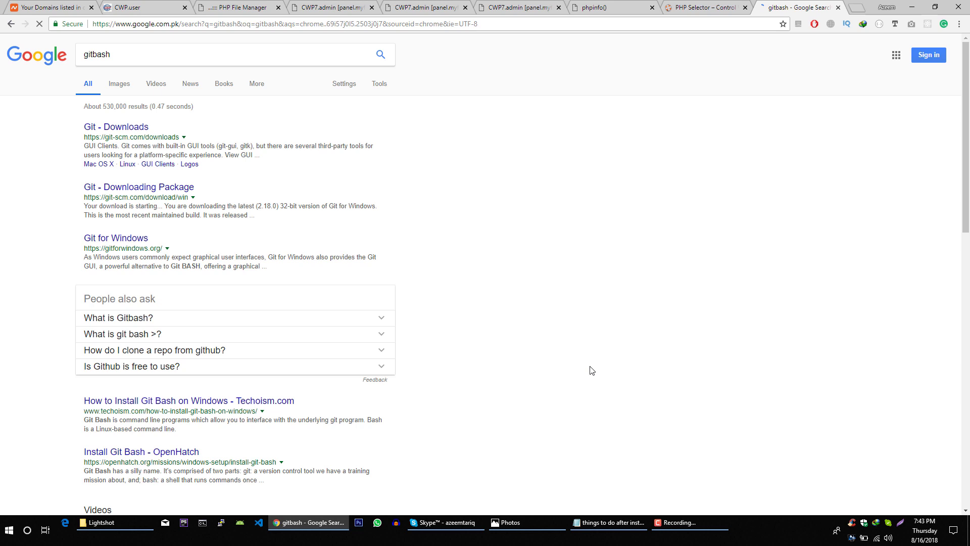
pyautogui.click(116, 126)
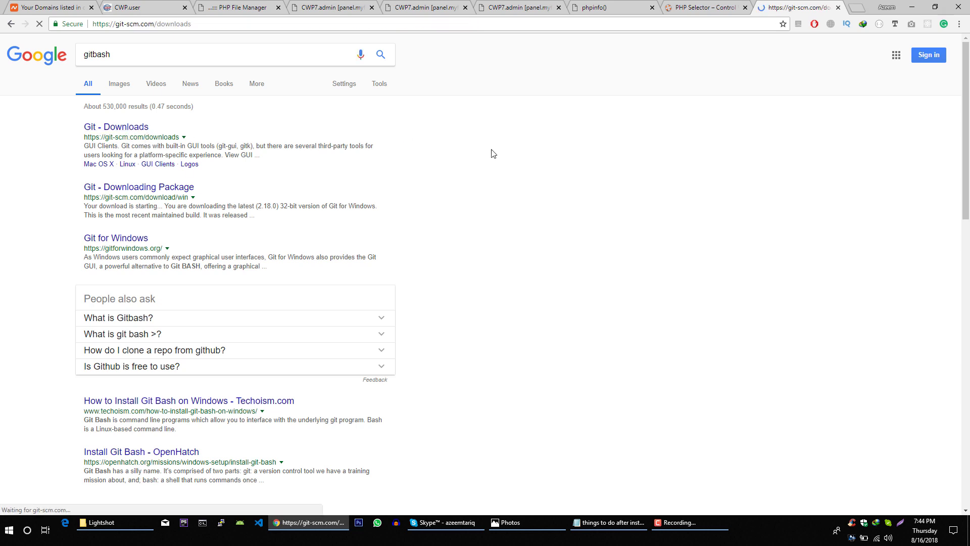
pyautogui.click(115, 126)
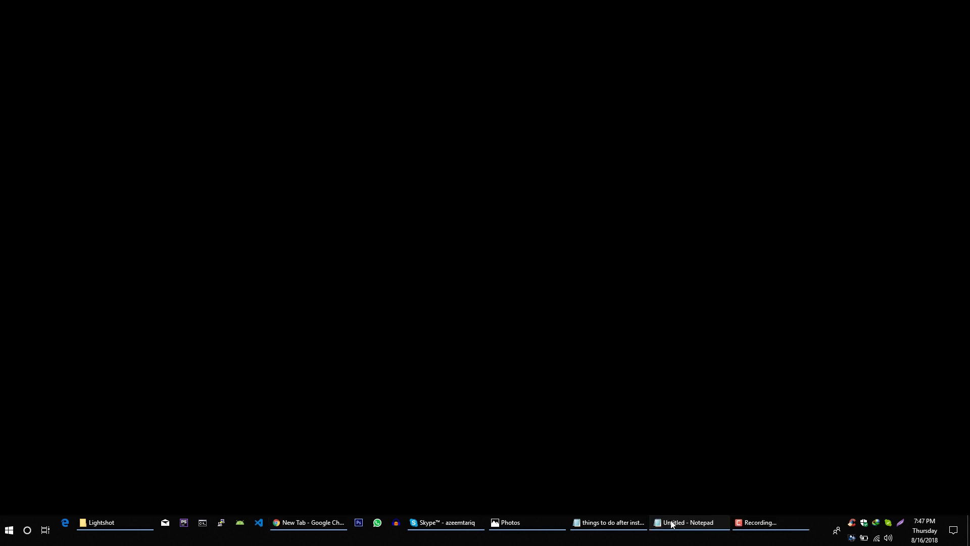
# Select the 'ssh-keygen -t rsa' command in the Notepad SSH setup notes
pyautogui.click(686, 522)
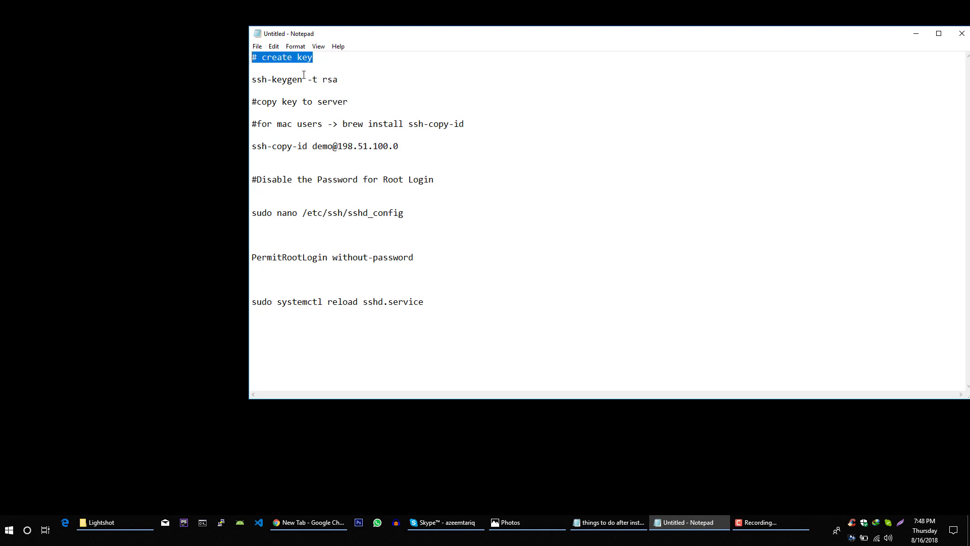
pyautogui.click(343, 79)
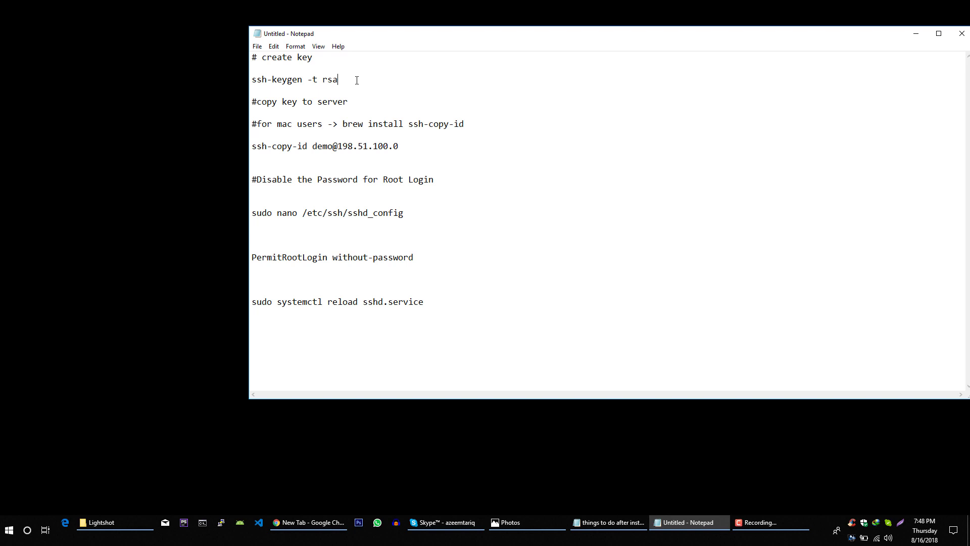
pyautogui.moveTo(251, 79); pyautogui.dragTo(339, 79)
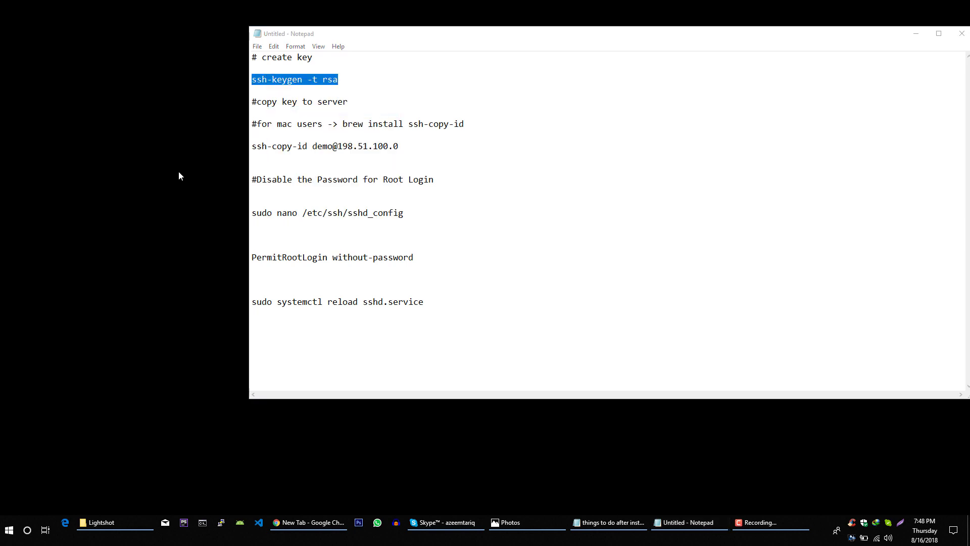
# Run ssh-keygen -t rsa in a Desktop Git Bash shell, declining to overwrite id_rsa
pyautogui.rightClick(180, 176)
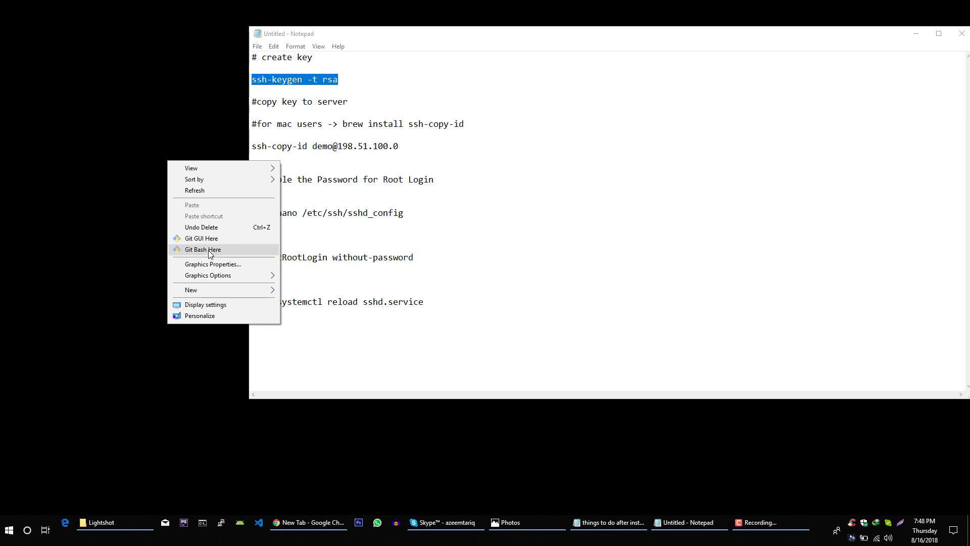
pyautogui.click(202, 249)
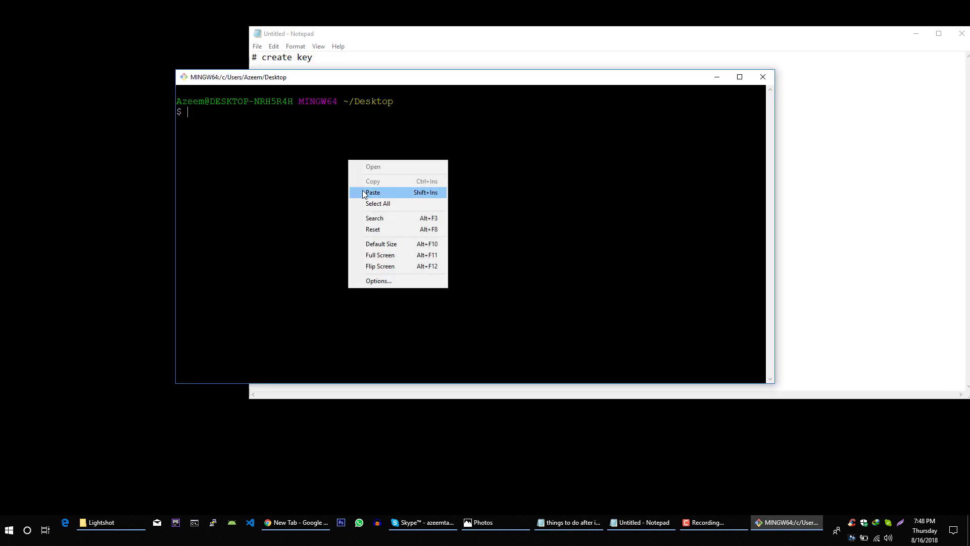
pyautogui.click(372, 192)
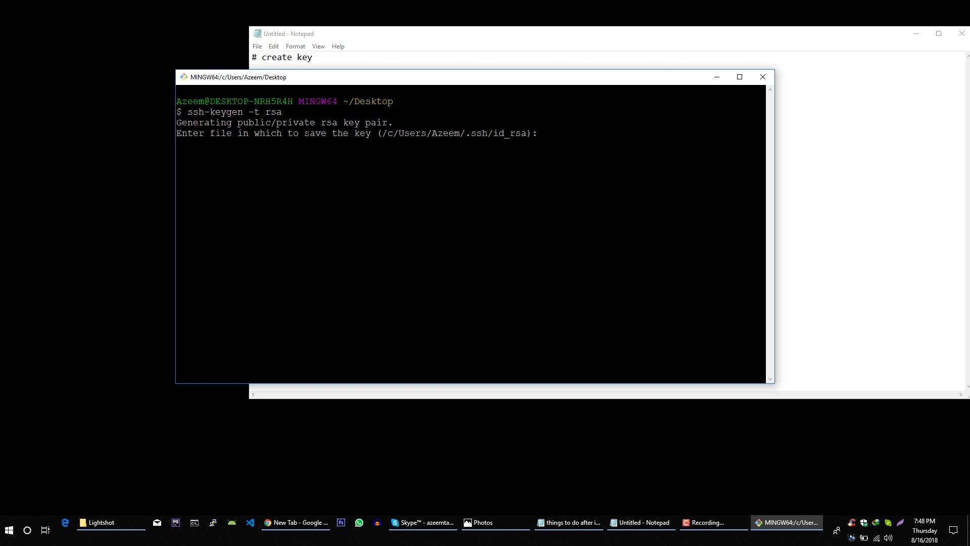
pyautogui.press('enter')
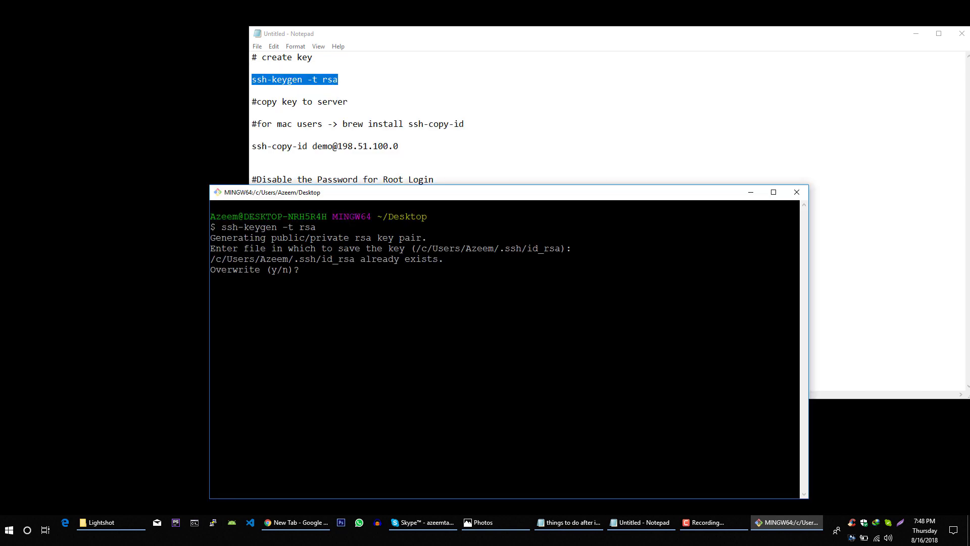
pyautogui.write('n')
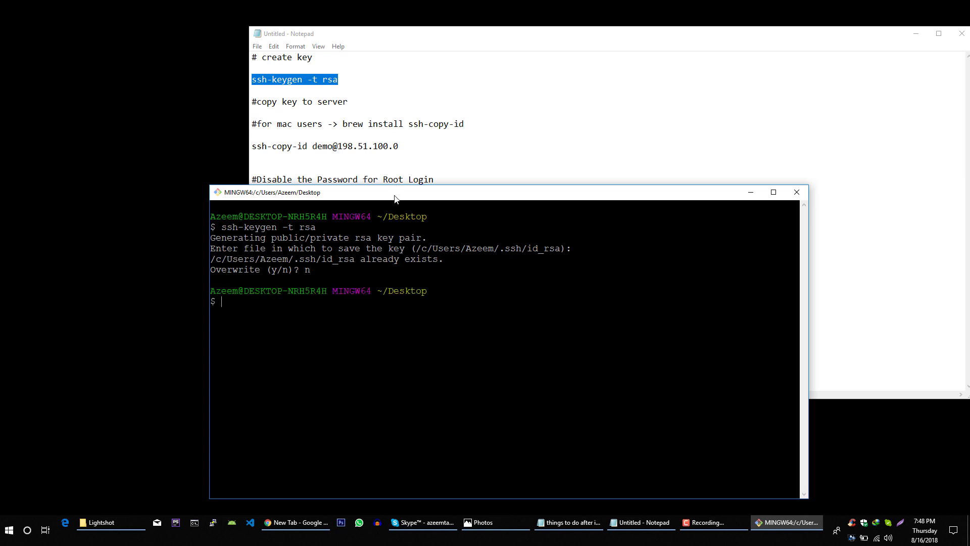
pyautogui.moveTo(396, 192); pyautogui.dragTo(643, 106)
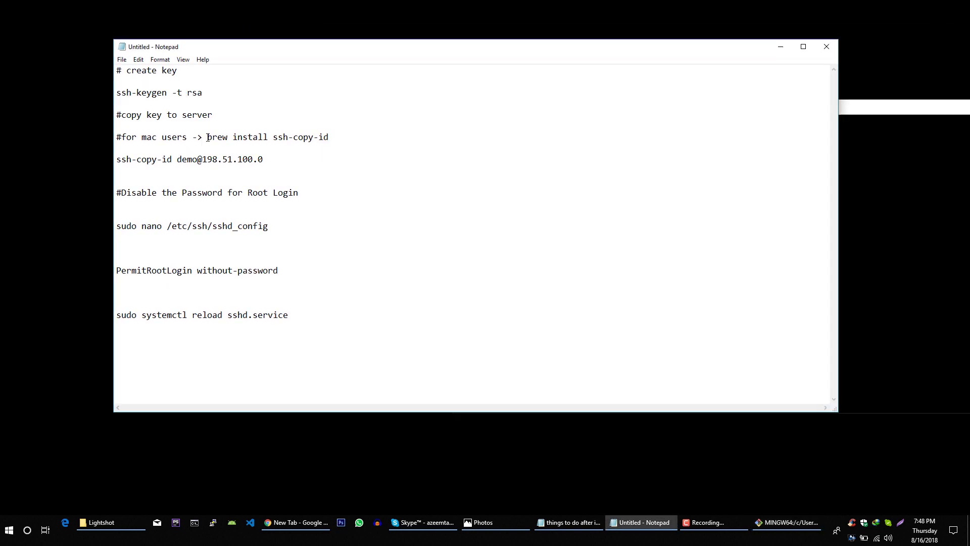
pyautogui.doubleClick(216, 136)
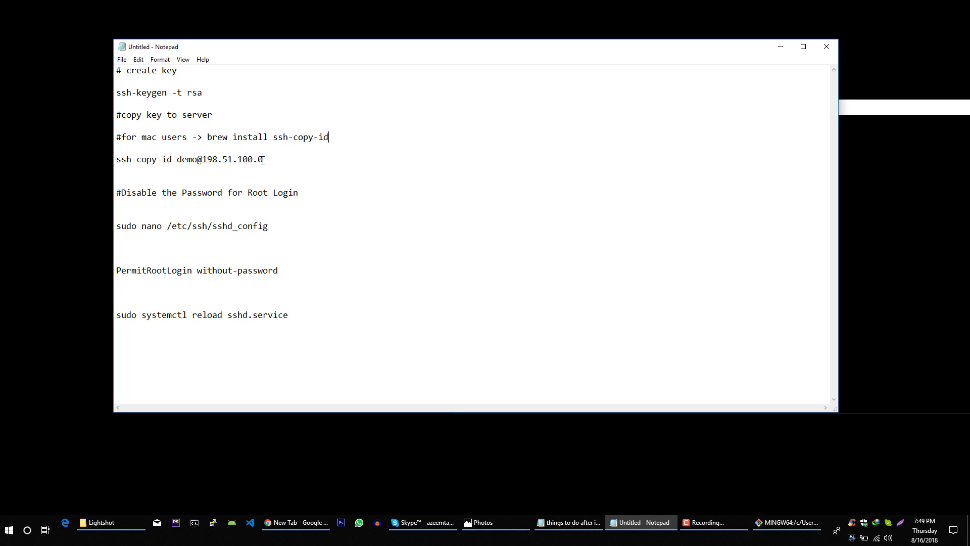
pyautogui.moveTo(116, 159); pyautogui.dragTo(262, 159)
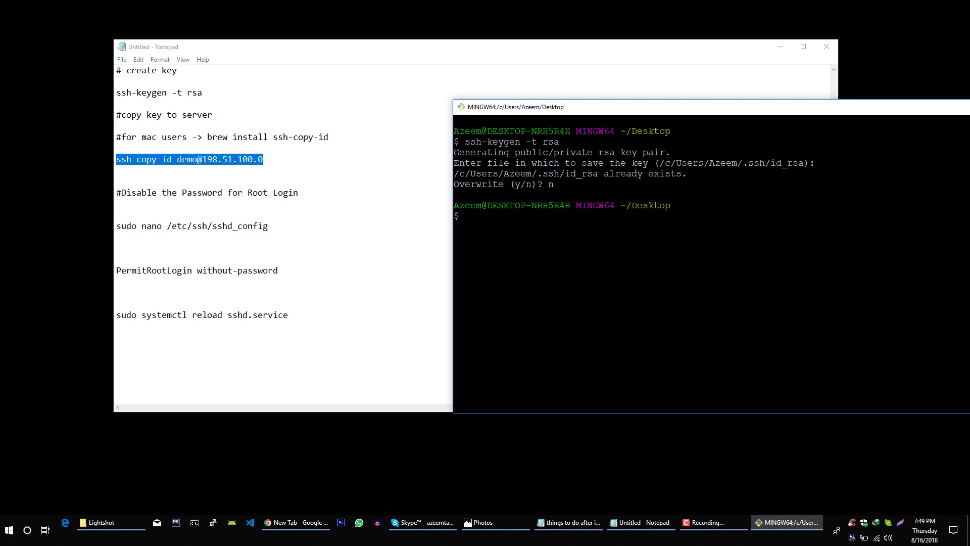
# Type 'ssh-copy-id root@' in Git Bash, then bring up the CWP7 admin dashboard
pyautogui.write('s')
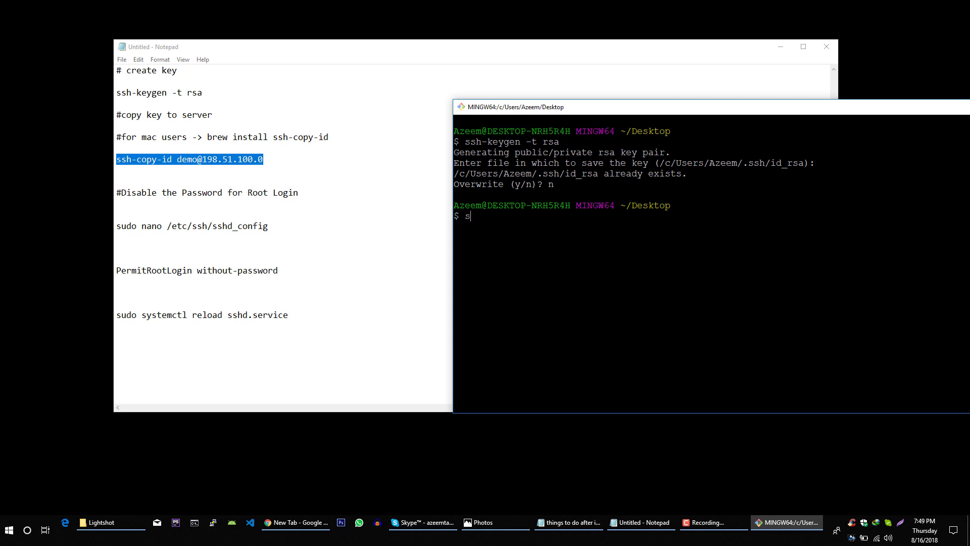
pyautogui.write('sh-copy-')
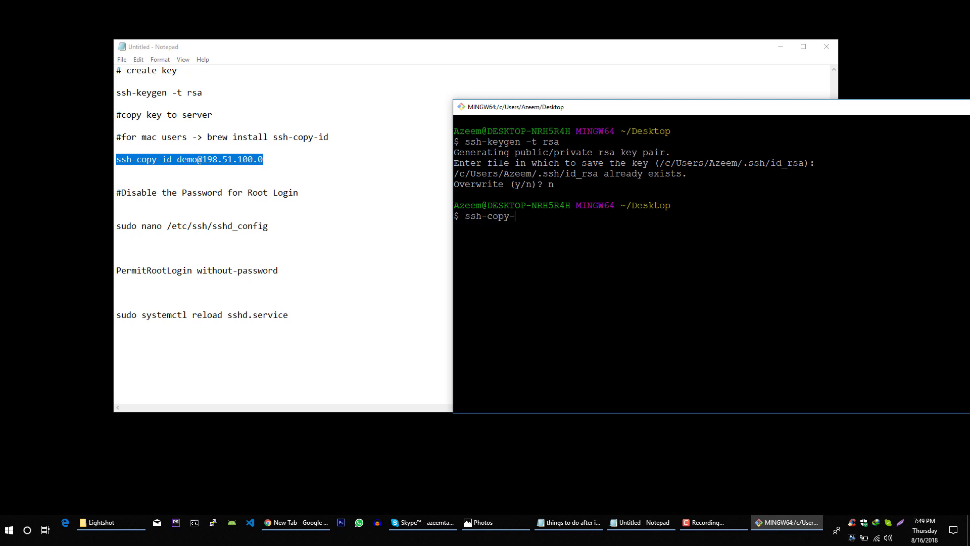
pyautogui.write('id')
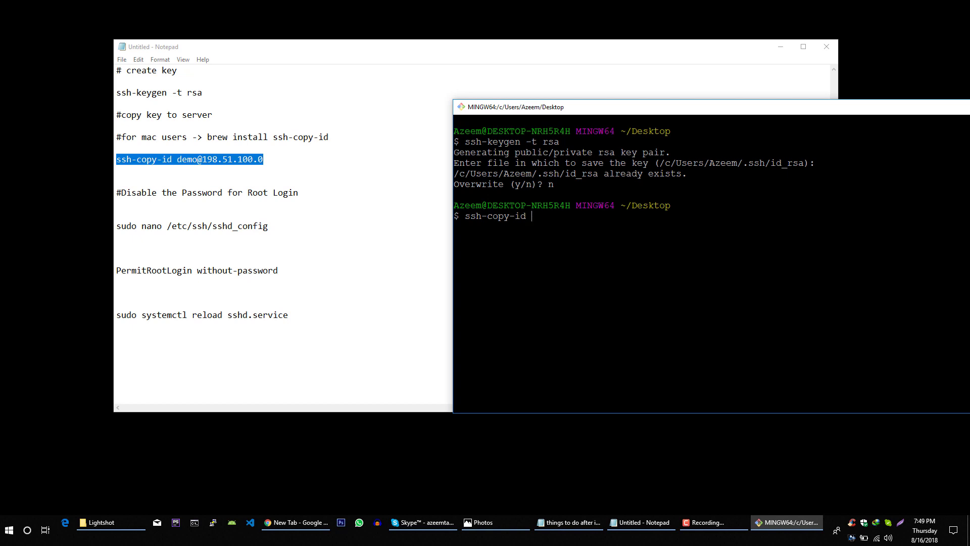
pyautogui.write('r')
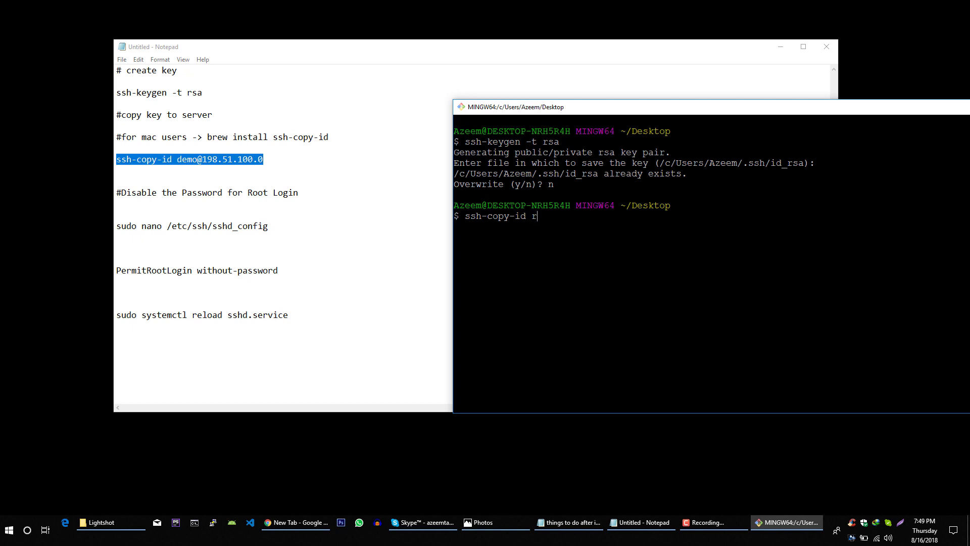
pyautogui.press('Backspace')
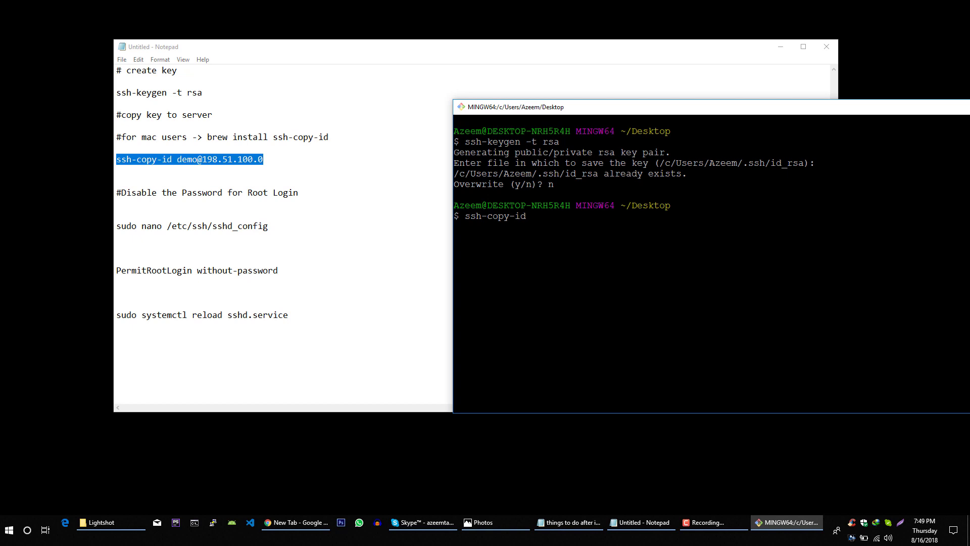
pyautogui.write('r')
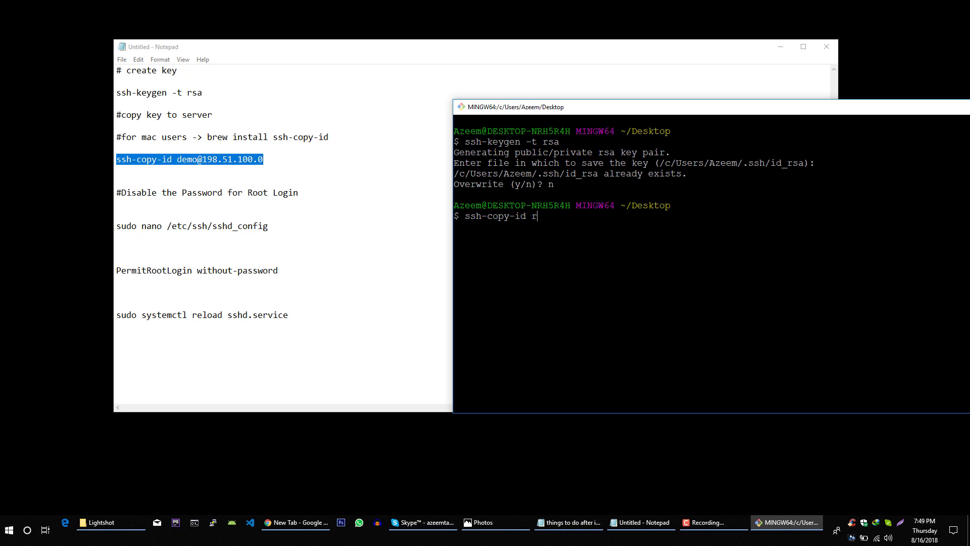
pyautogui.write('oot')
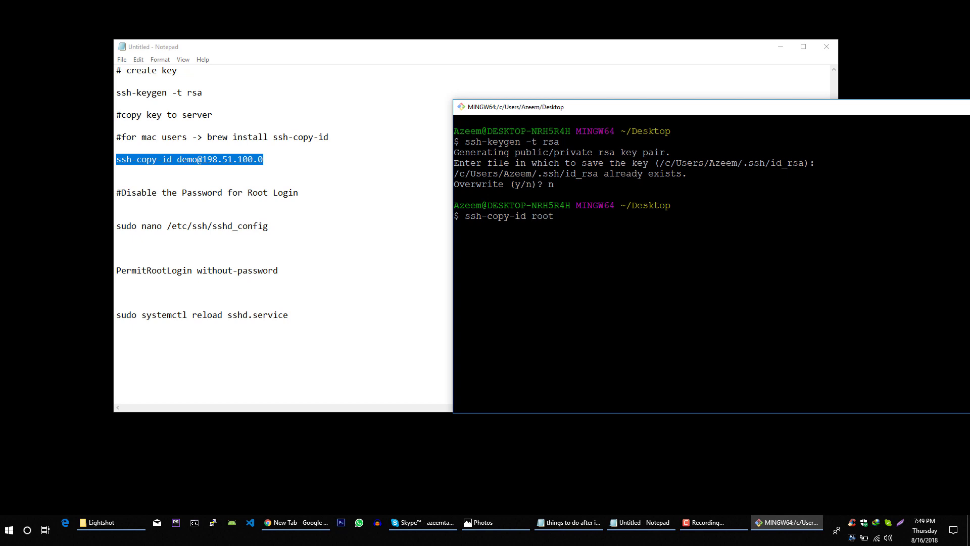
pyautogui.write('@')
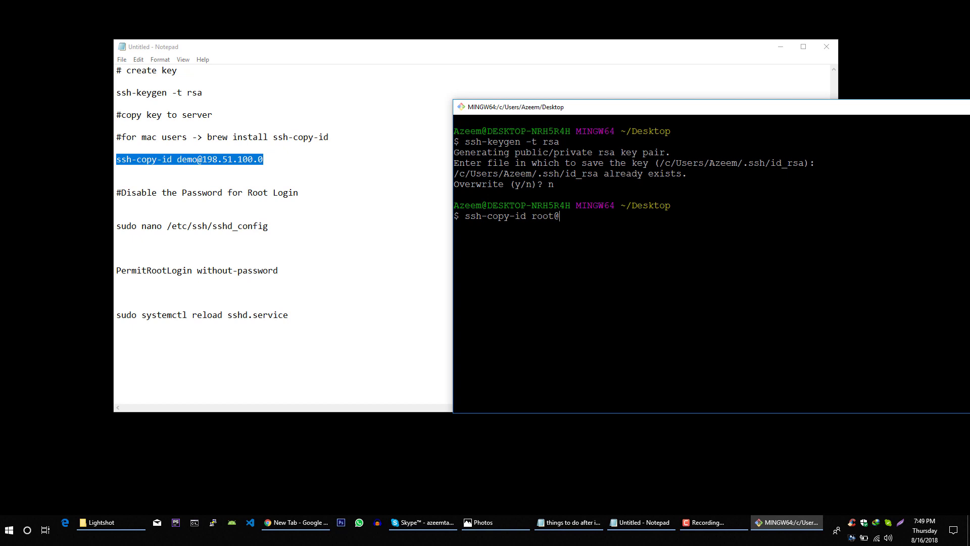
pyautogui.click(296, 522)
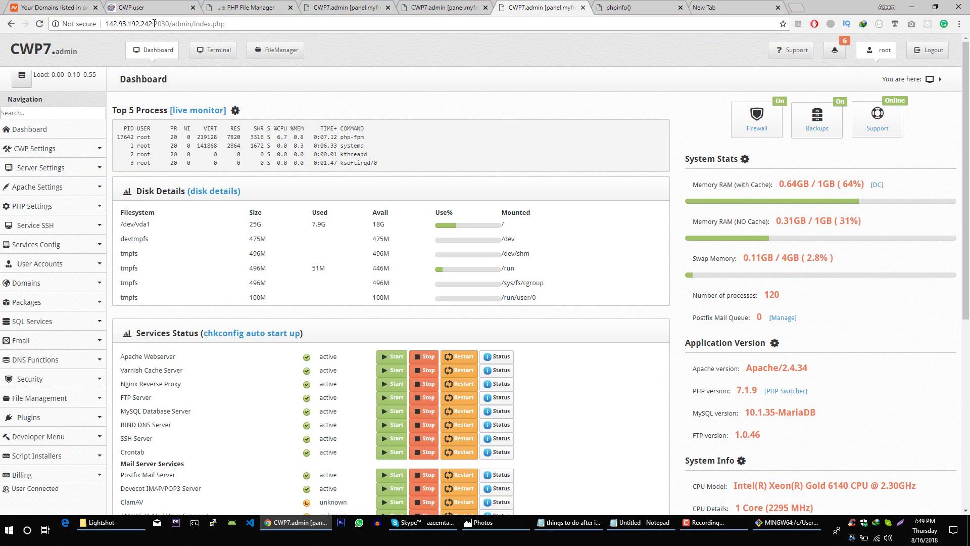
# Select the server IP 142.93.192.242 under CWP info and return to the taskbar app
pyautogui.scroll(-3)
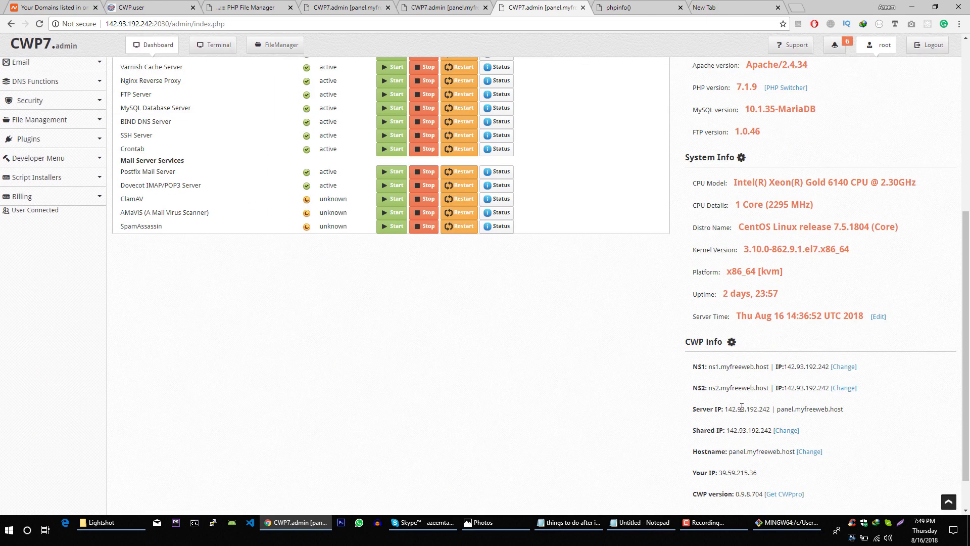
pyautogui.doubleClick(747, 408)
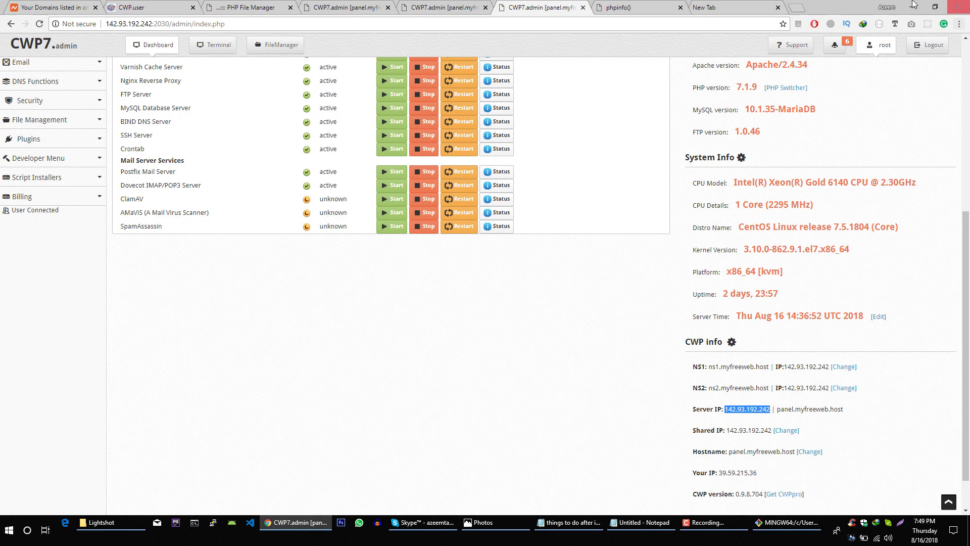
pyautogui.click(787, 522)
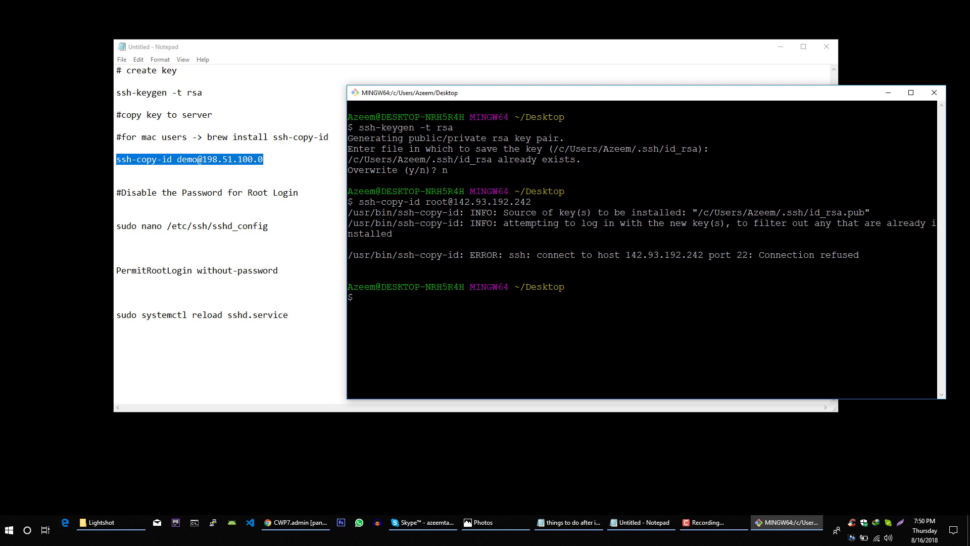
pyautogui.write('ssh-copy-id root@142.93.192.242')
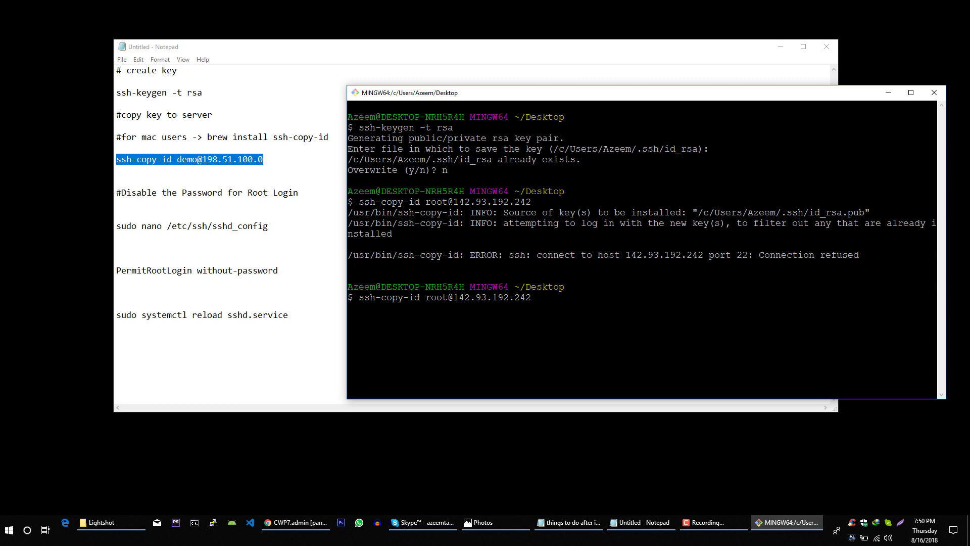
pyautogui.write('-p')
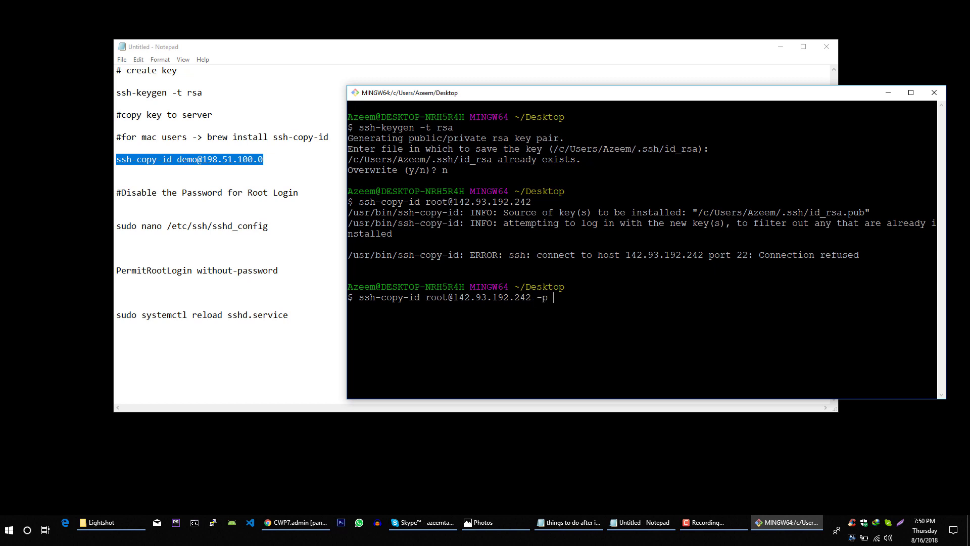
pyautogui.write('1122')
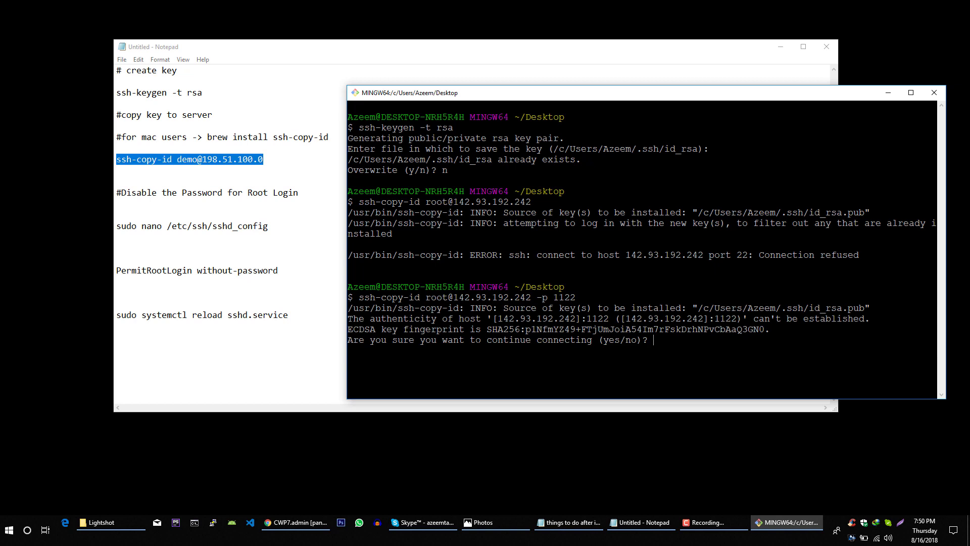
pyautogui.write('yes')
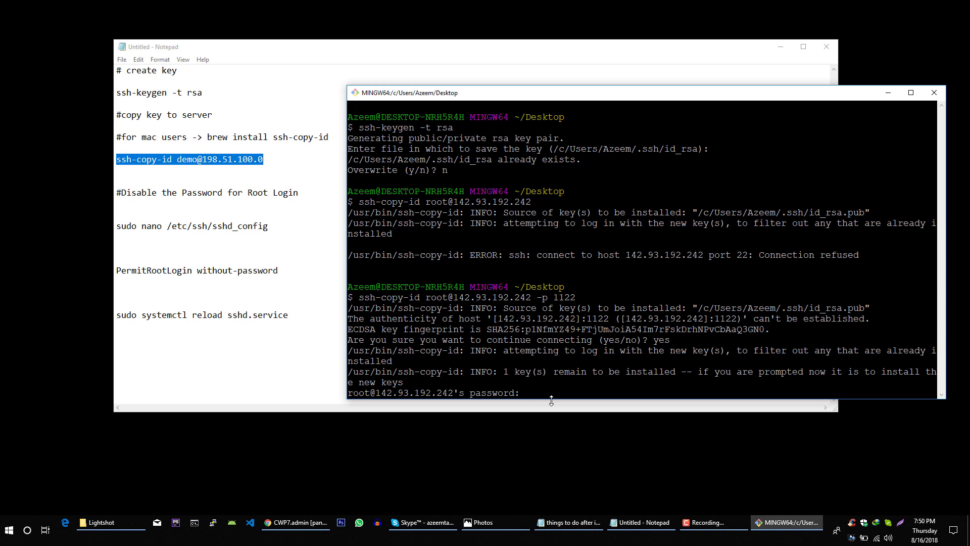
pyautogui.moveTo(551, 400)
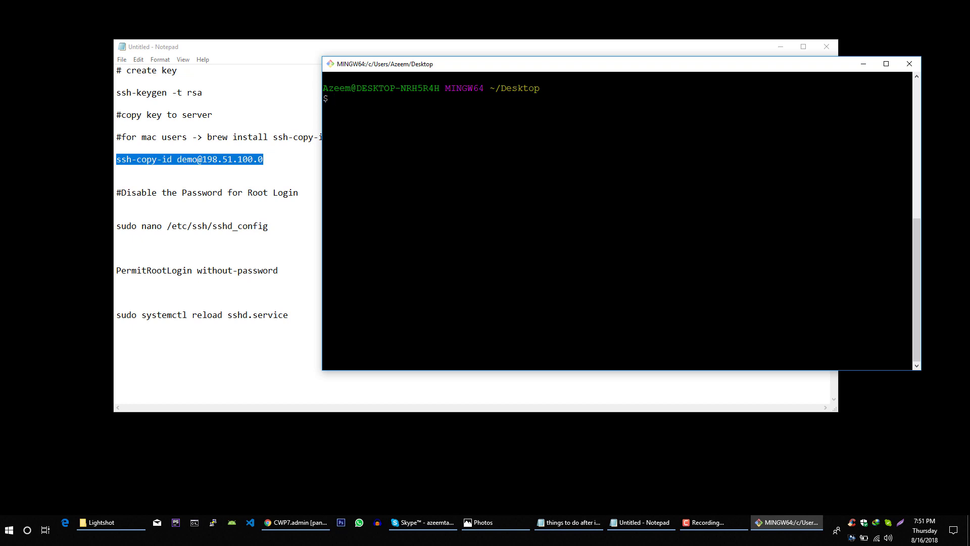
pyautogui.write('ssh')
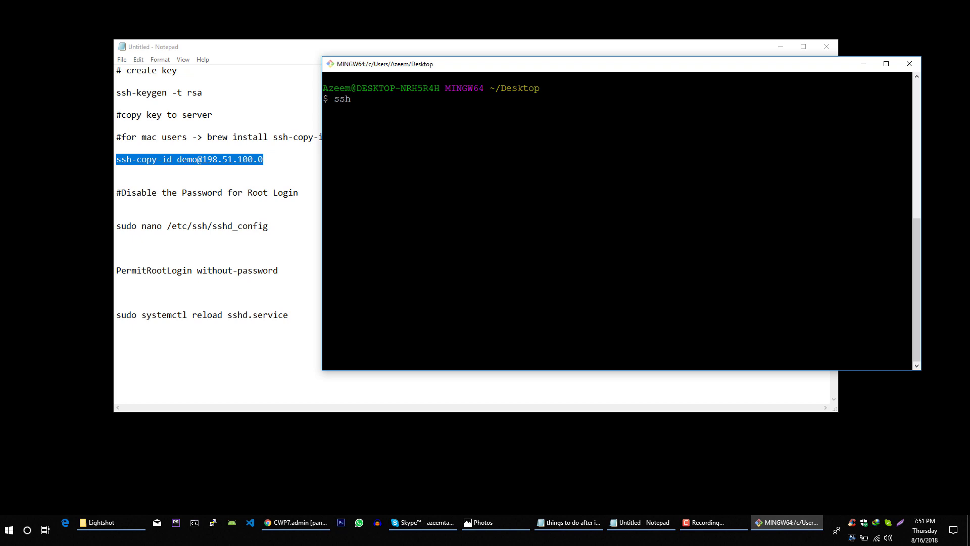
pyautogui.write('root@142.93.192.242')
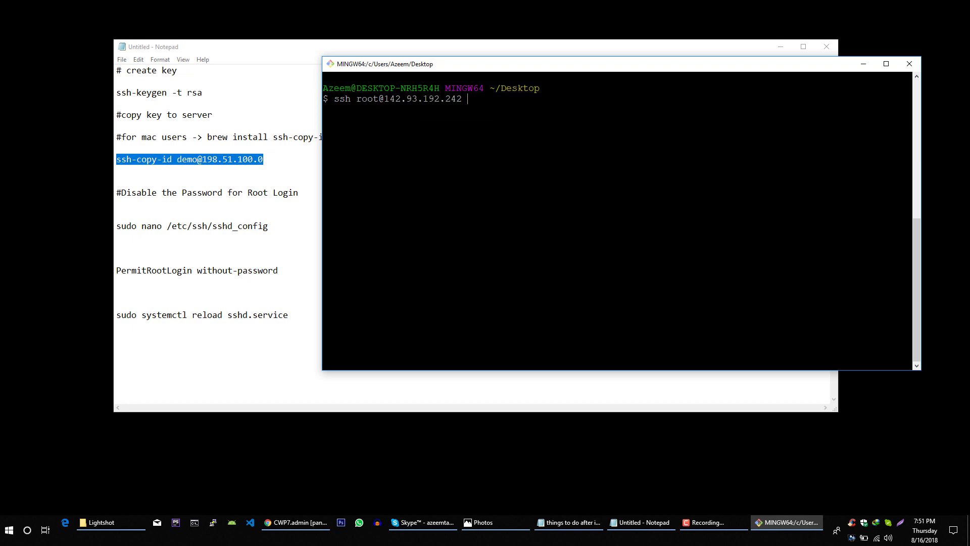
pyautogui.write('-p 11')
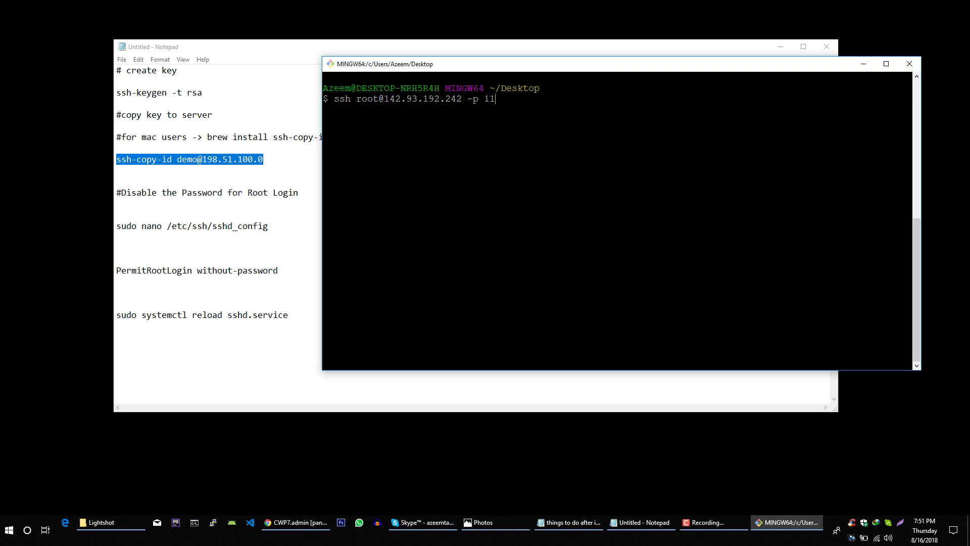
pyautogui.write('22')
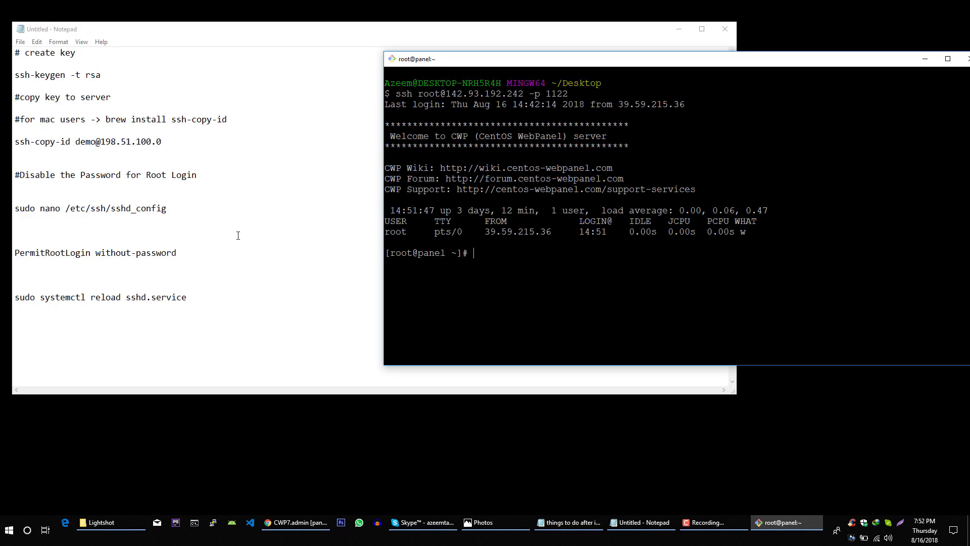
pyautogui.moveTo(230, 130)
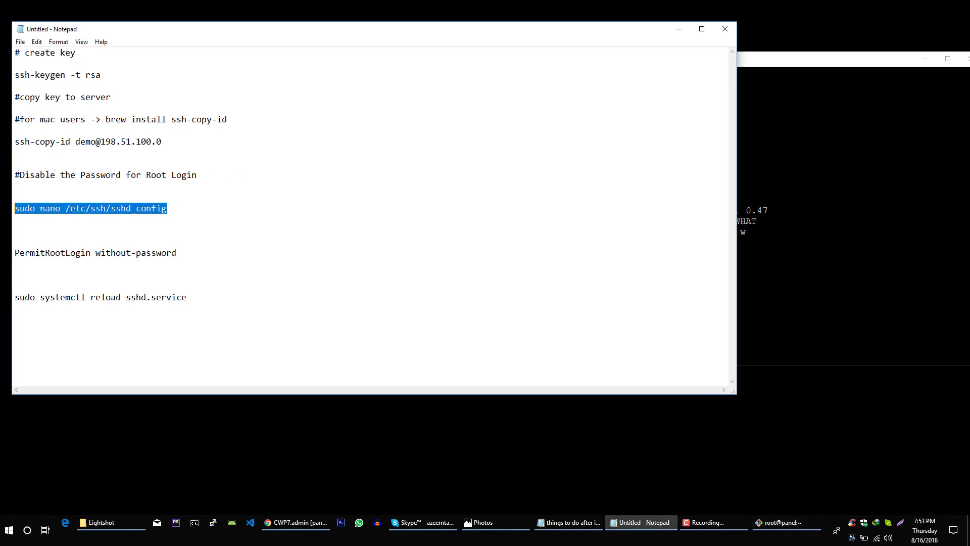
# Paste 'sudo nano /etc/ssh/sshd_config' into the terminal, then select without-password in the notes
pyautogui.rightClick(615, 297)
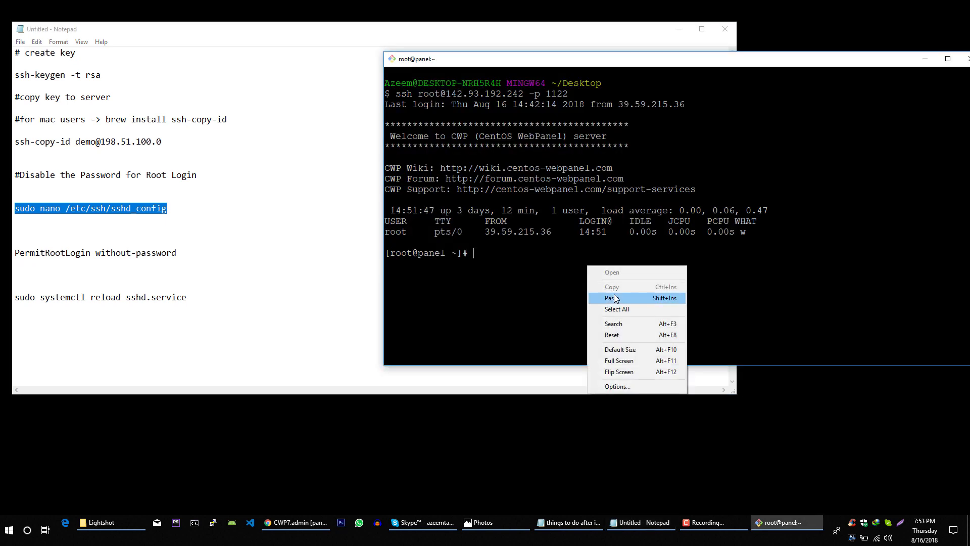
pyautogui.click(609, 297)
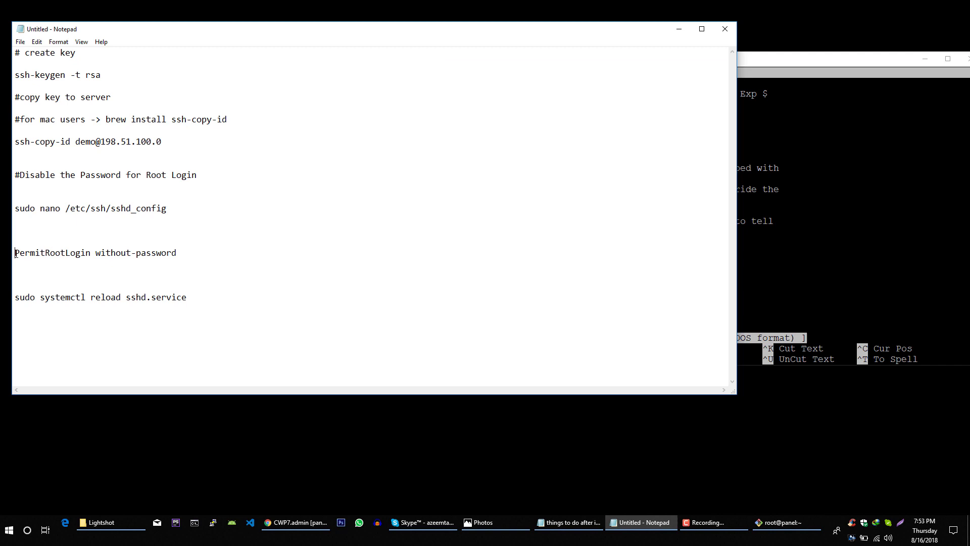
pyautogui.doubleClick(135, 253)
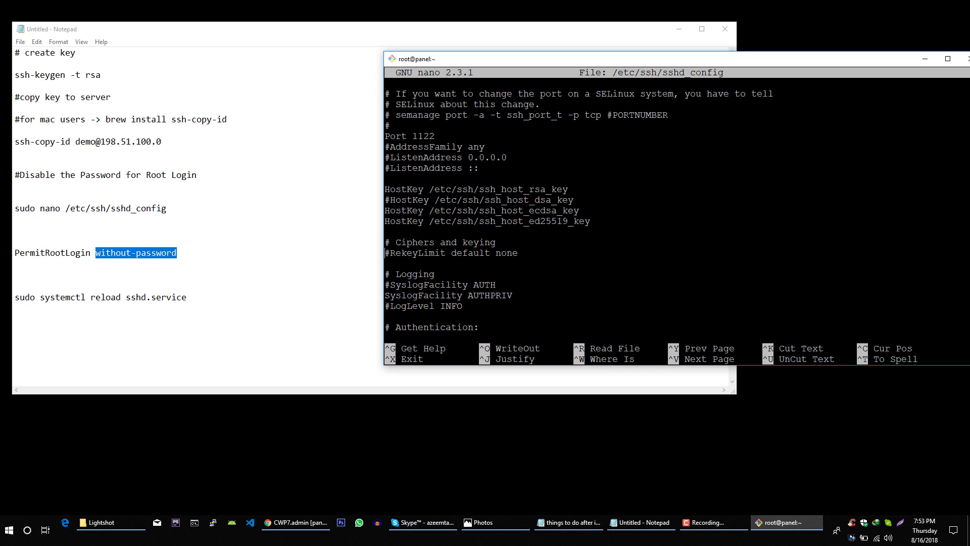
# Set PermitRootLogin to without-password in sshd_config and exit nano
pyautogui.scroll(-3)
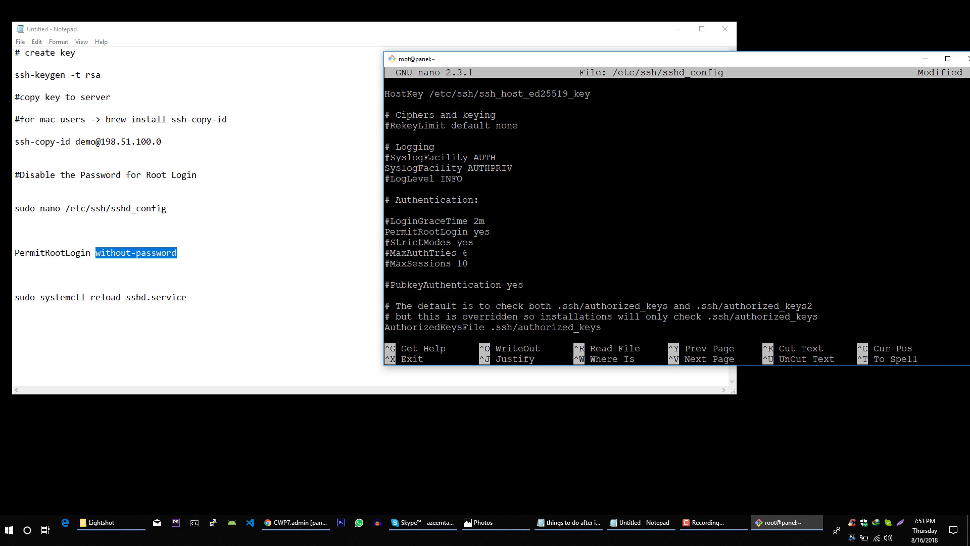
pyautogui.write('wi')
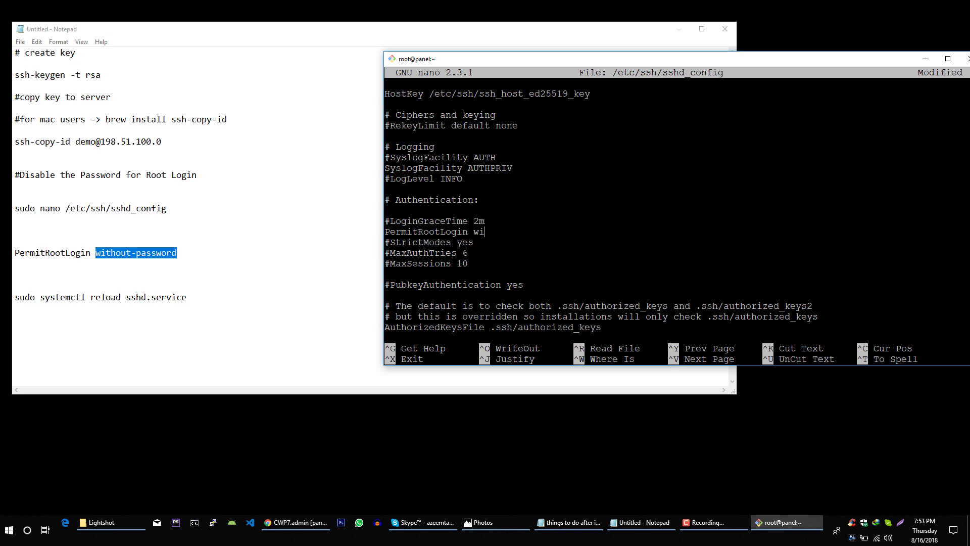
pyautogui.write('thout')
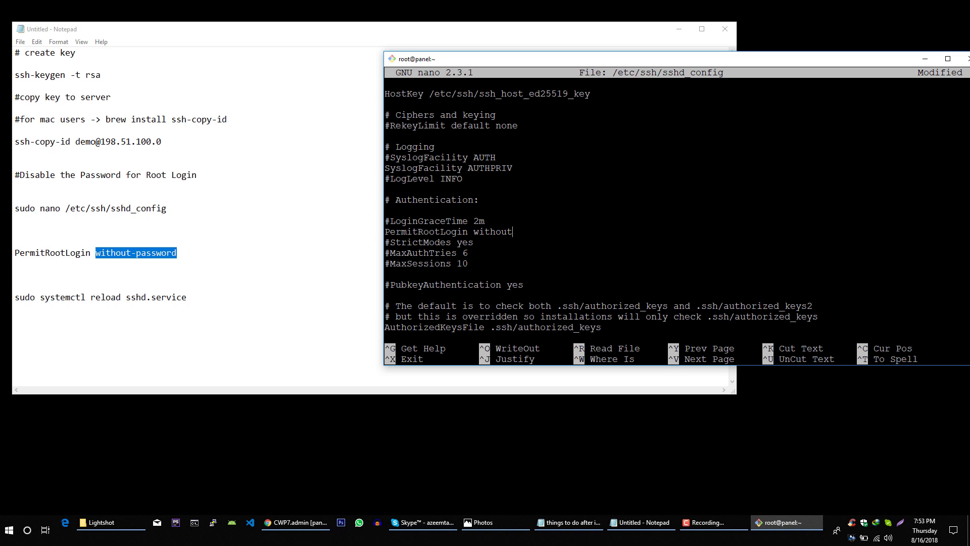
pyautogui.write('-')
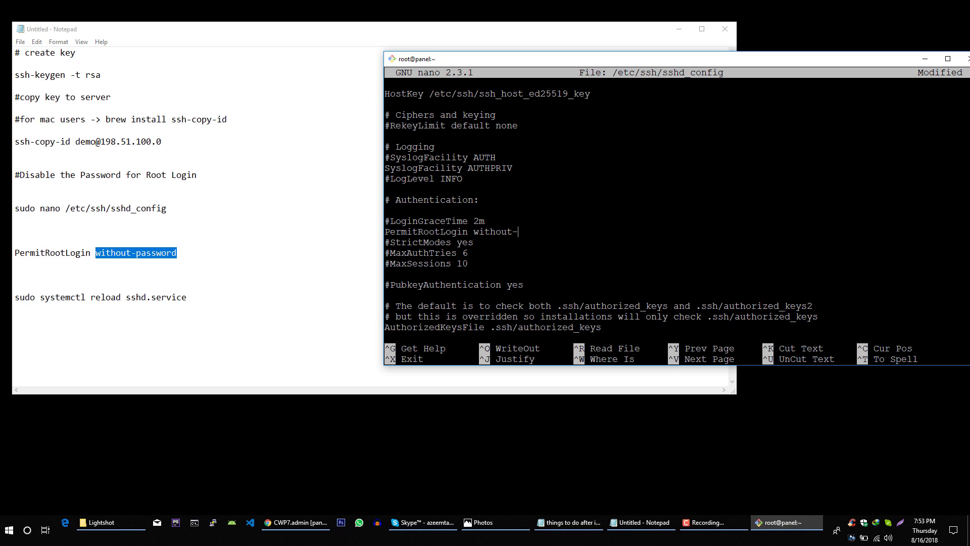
pyautogui.write('password')
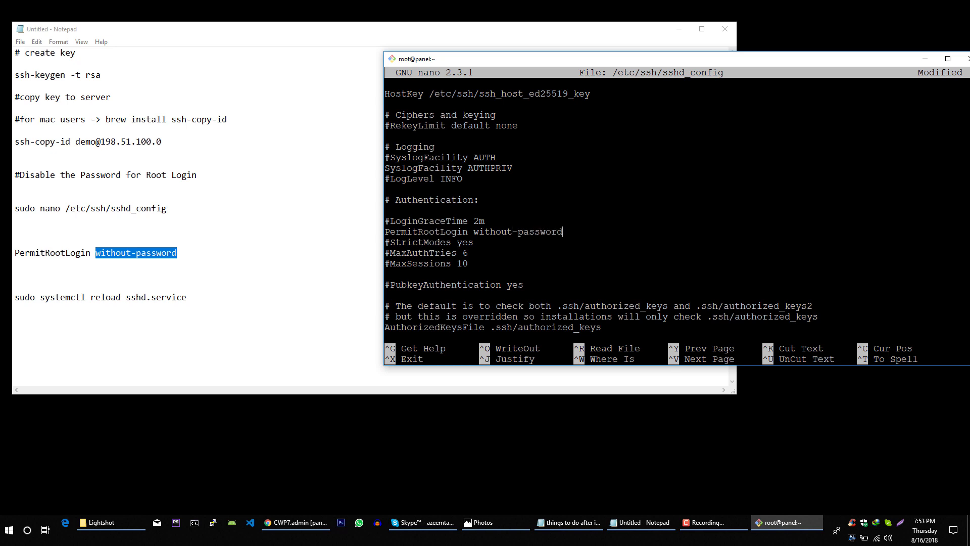
pyautogui.press('ctrl+x')
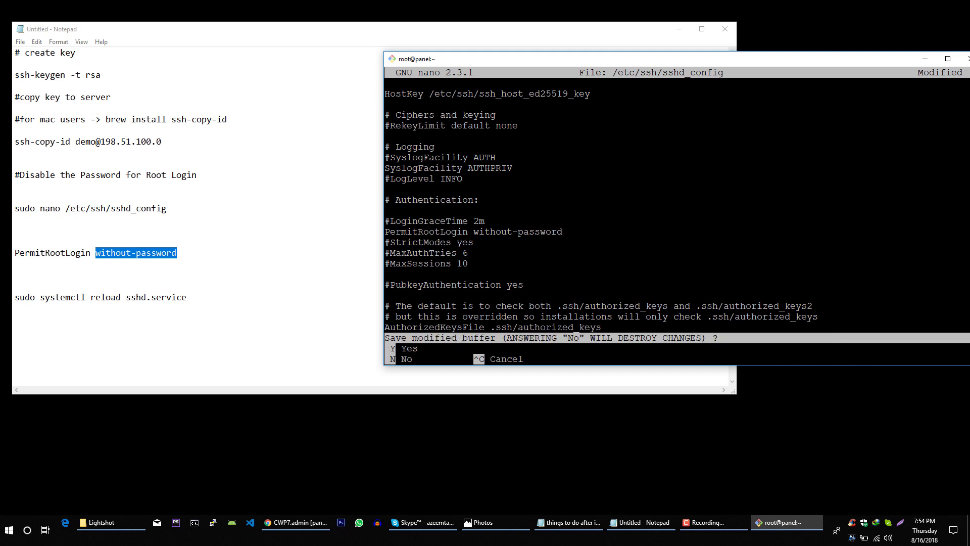
pyautogui.press('n')
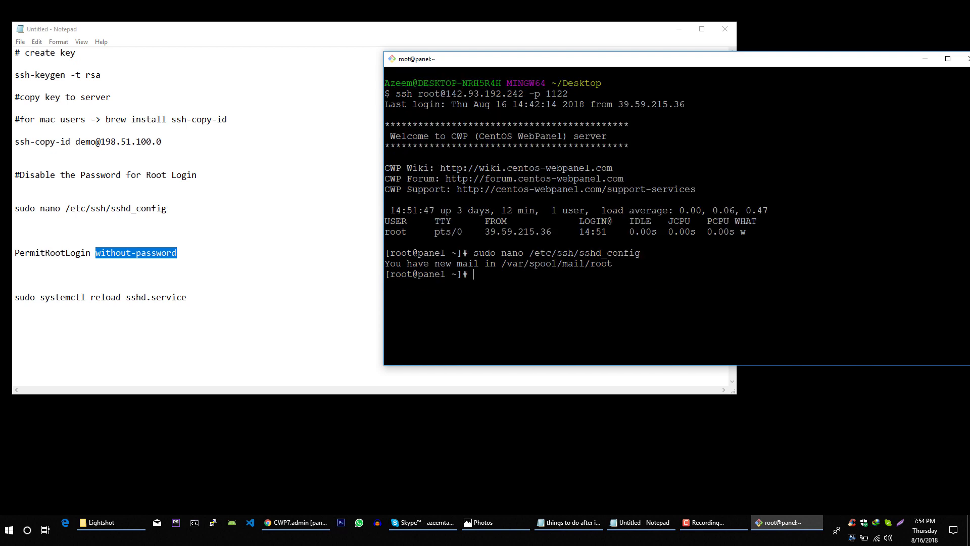
pyautogui.click(197, 296)
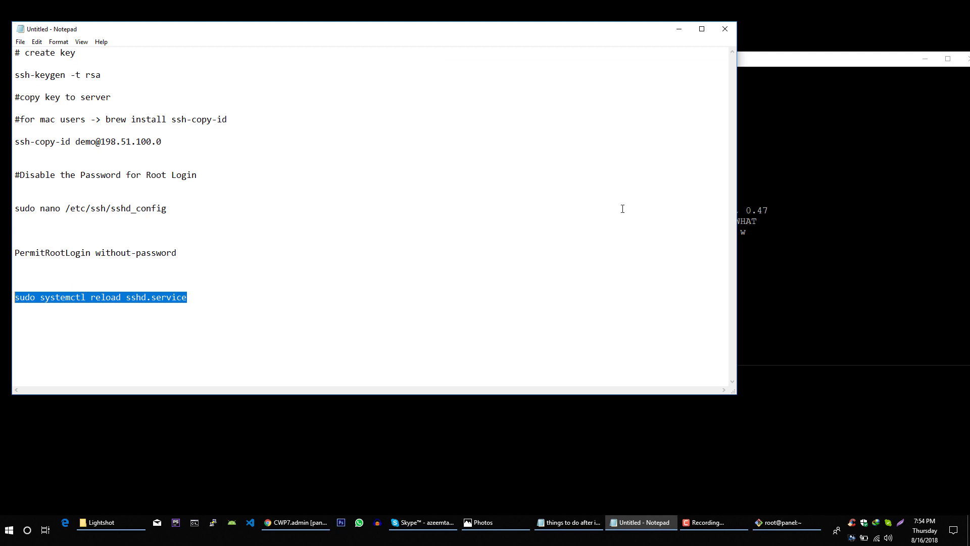
# Restart the SSH Server service from CWP7 Services Status and confirm sshd is active
pyautogui.rightClick(636, 305)
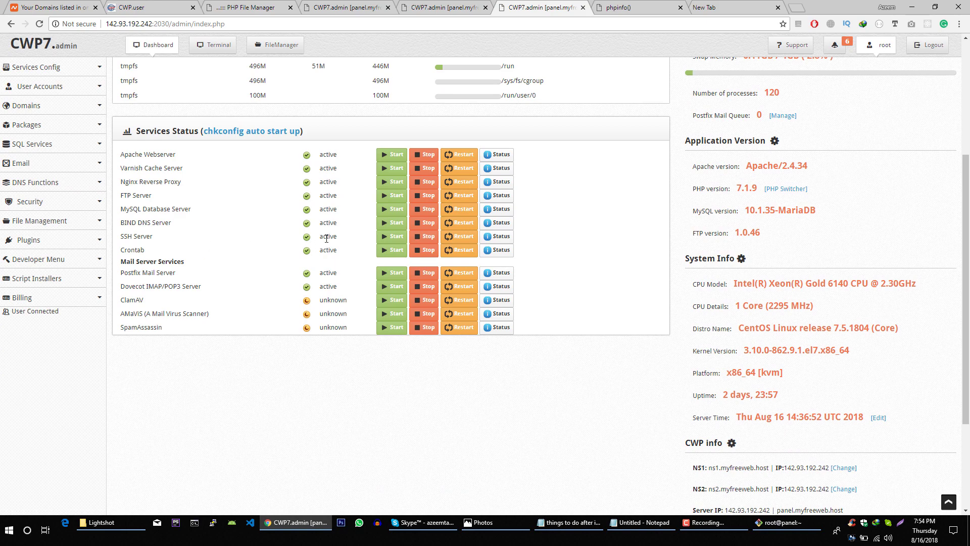
pyautogui.click(459, 236)
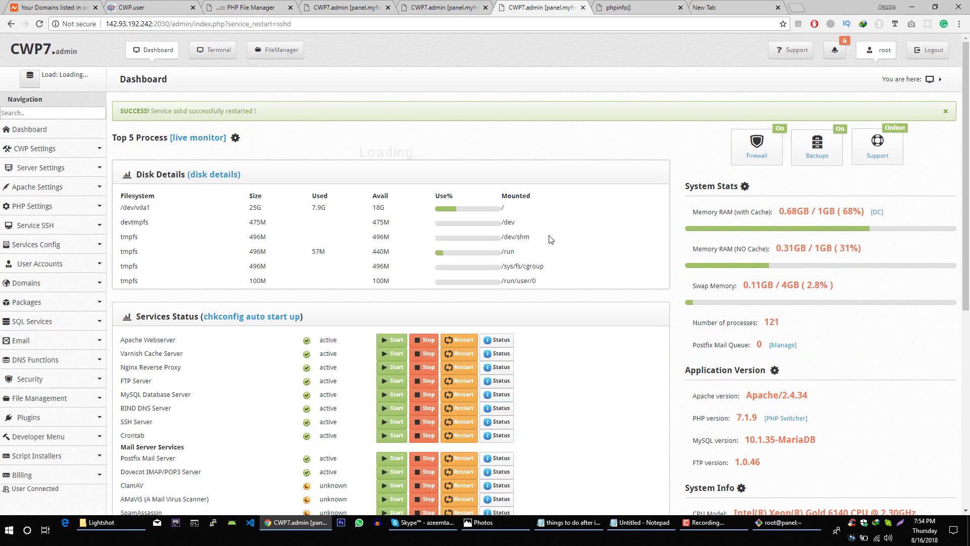
pyautogui.scroll(-3)
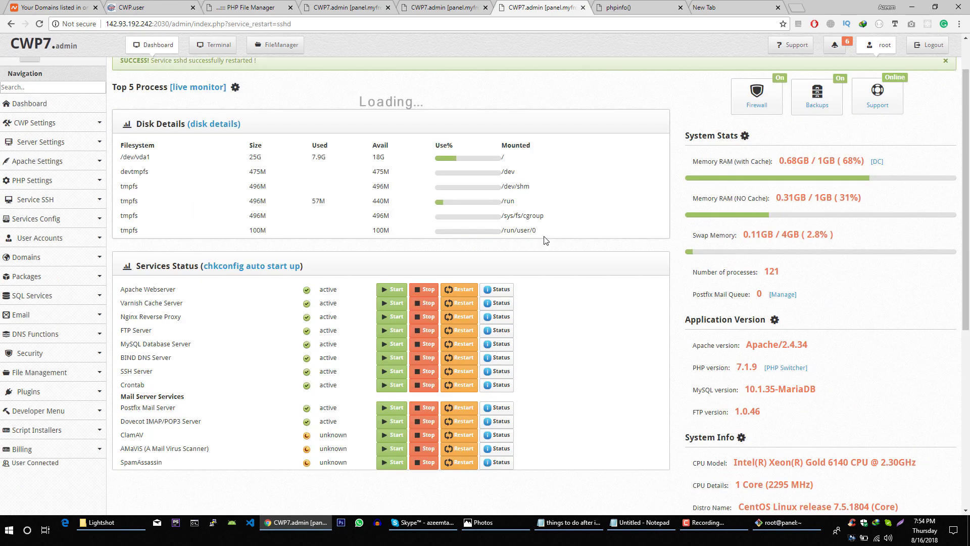
pyautogui.scroll(-3)
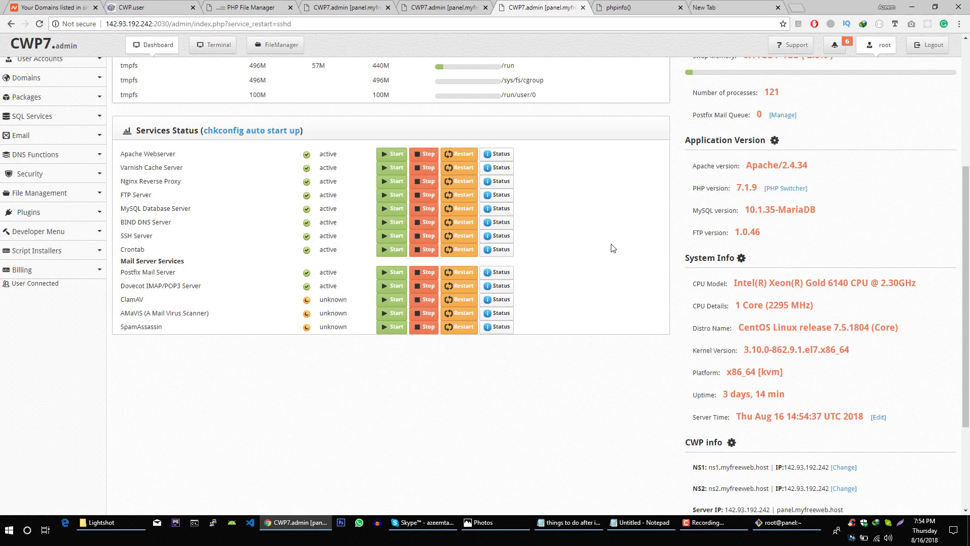